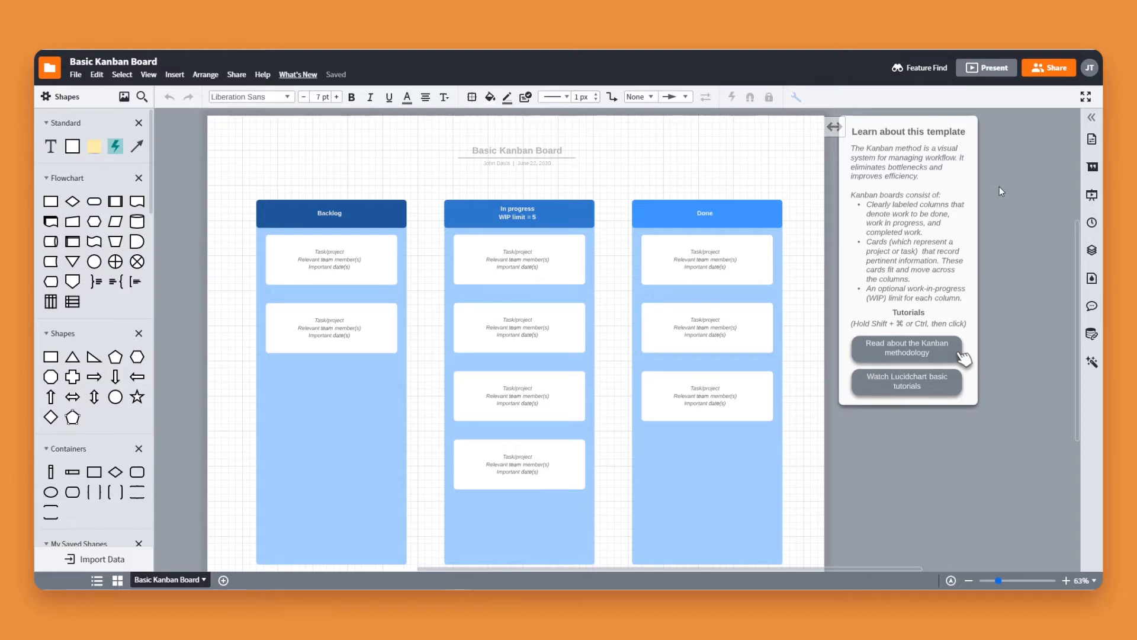
# Step: Open the Basic Kanban Board's share dialog and expand to the advanced sharing options
pyautogui.click(1047, 67)
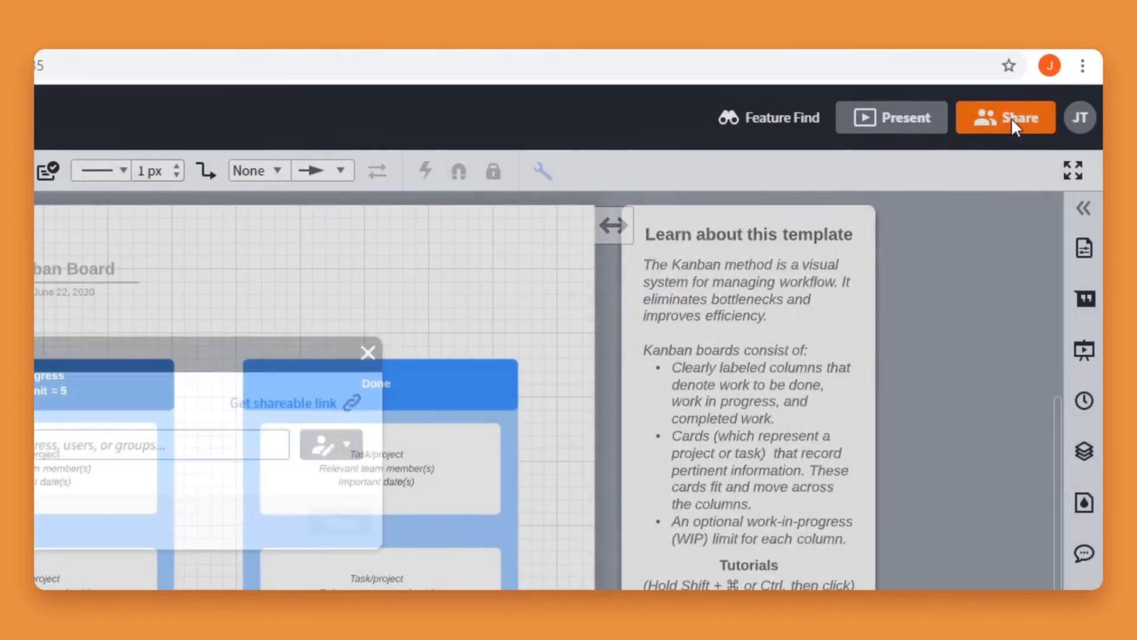
pyautogui.click(1006, 117)
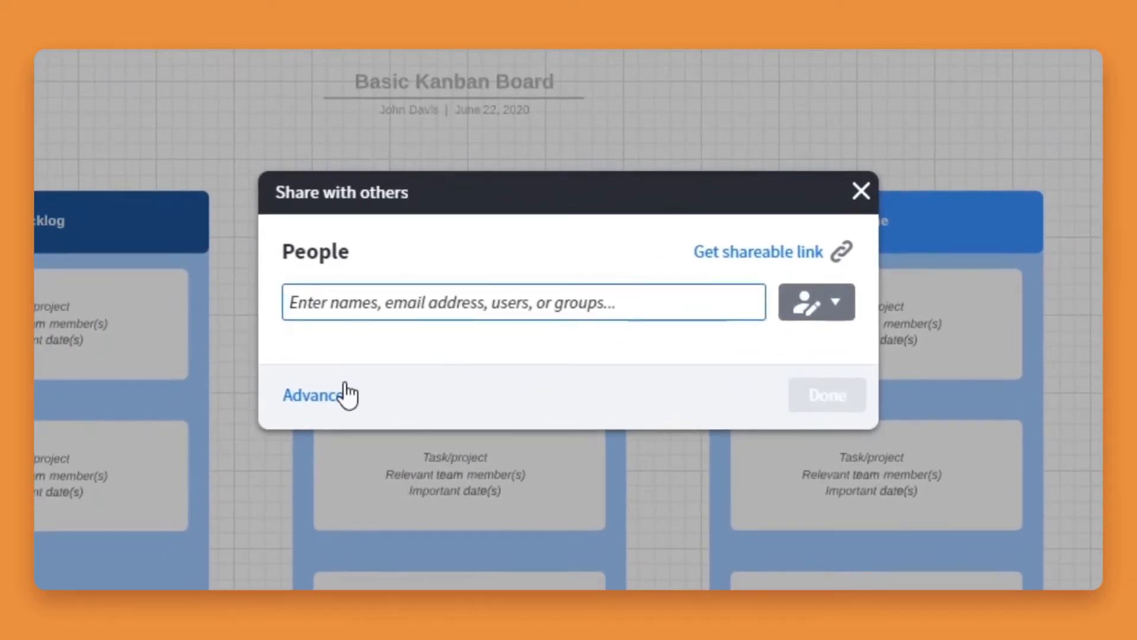
pyautogui.click(311, 395)
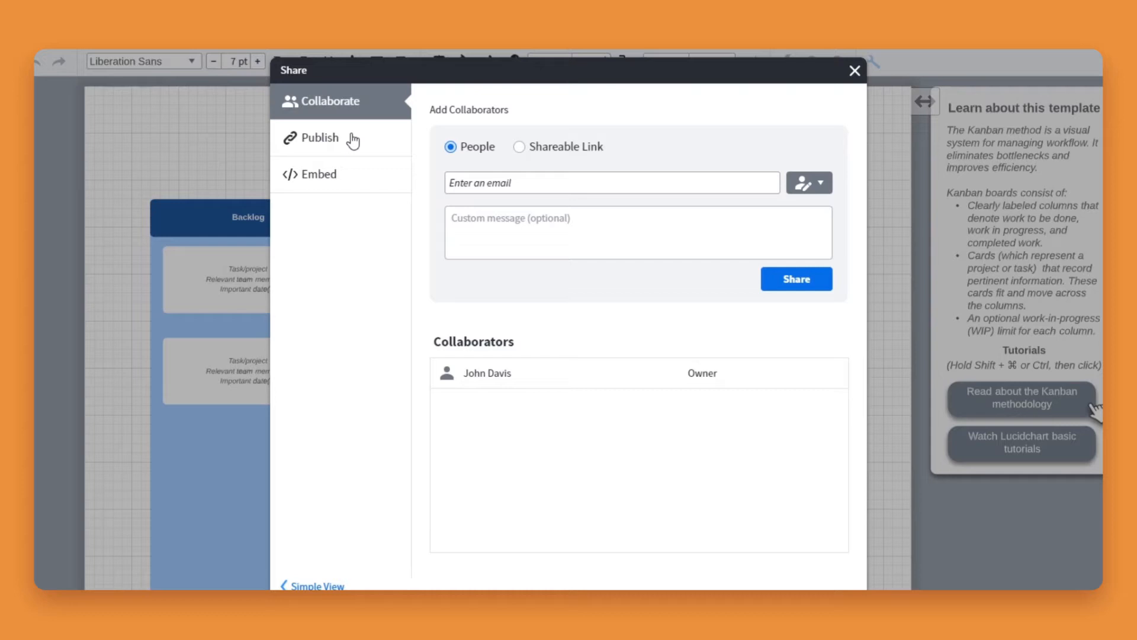
# Step: Generate a full-document published URL for the Kanban board and return to the Bit.ai document
pyautogui.click(319, 138)
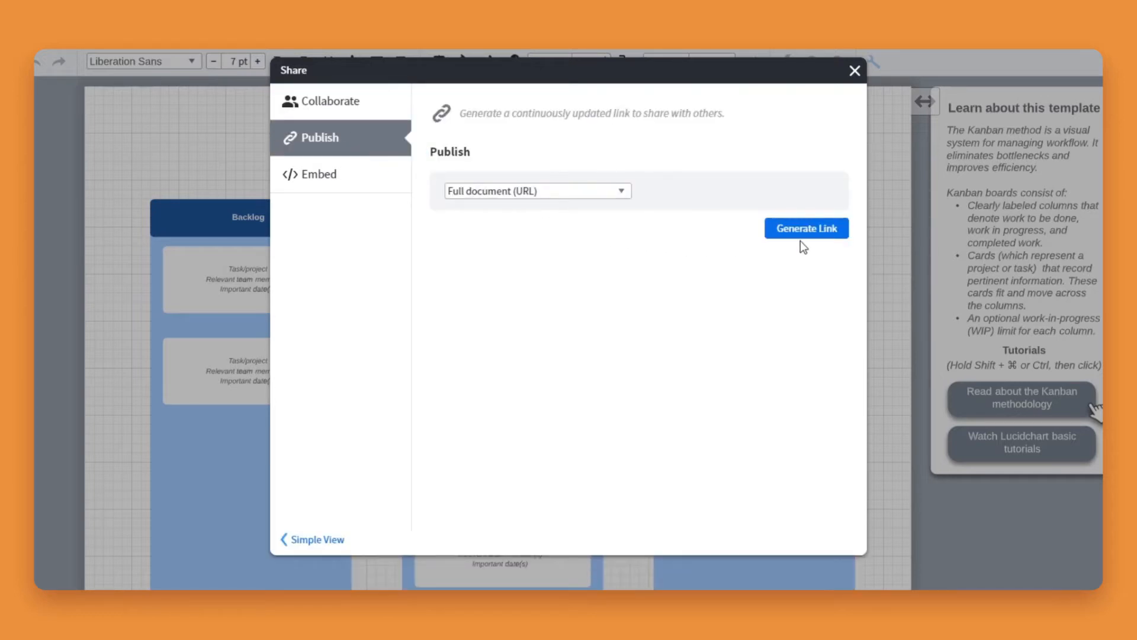
pyautogui.click(806, 228)
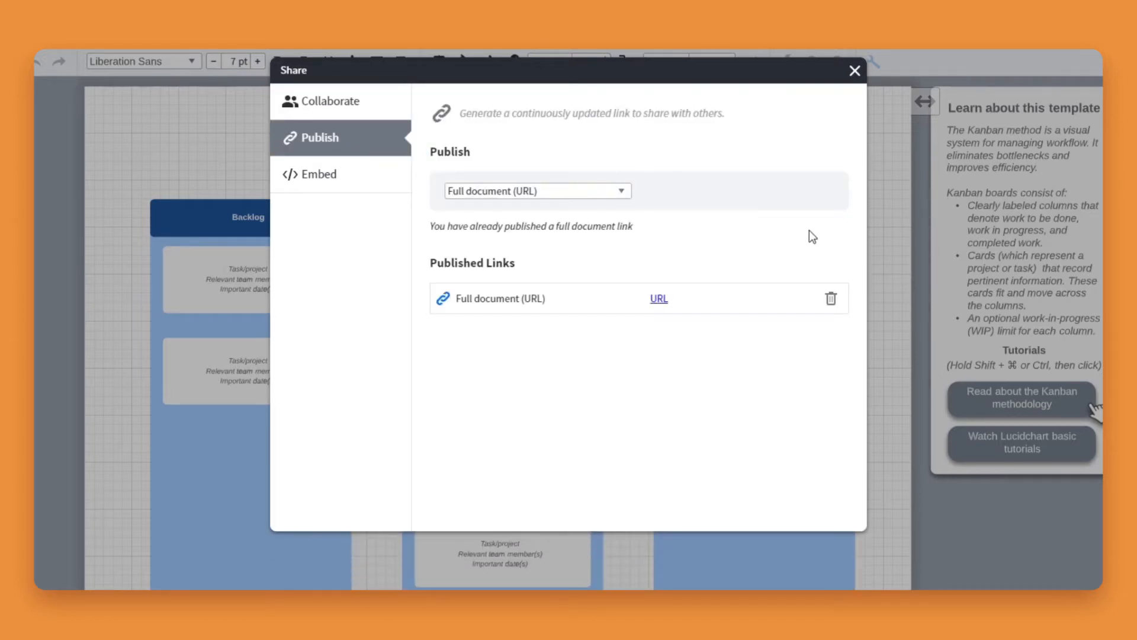
pyautogui.moveTo(714, 407)
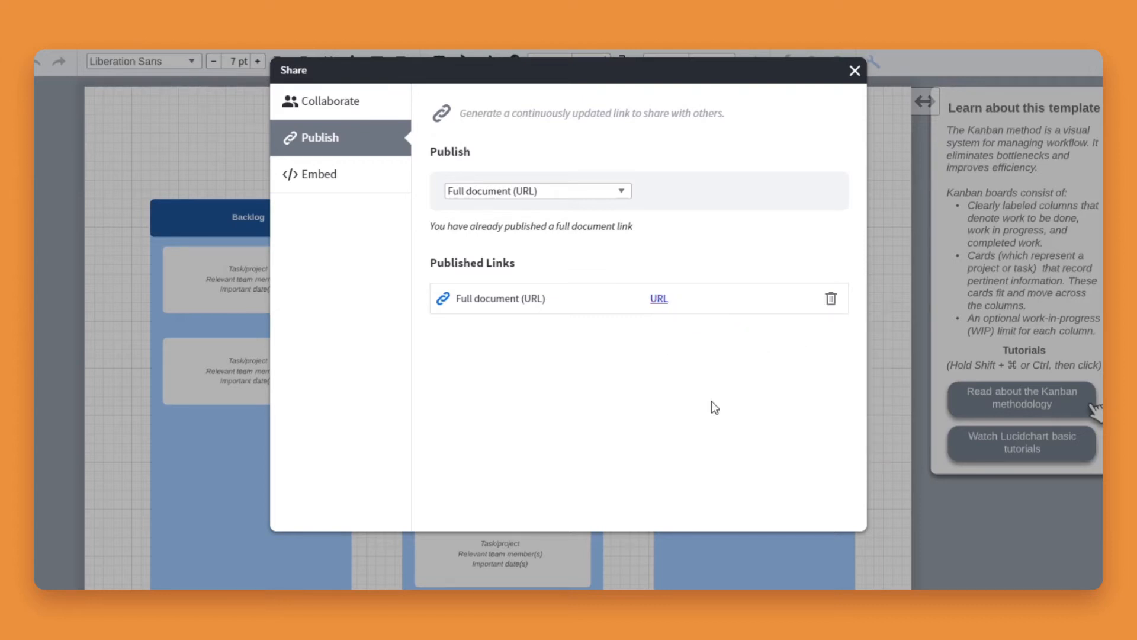
pyautogui.click(854, 70)
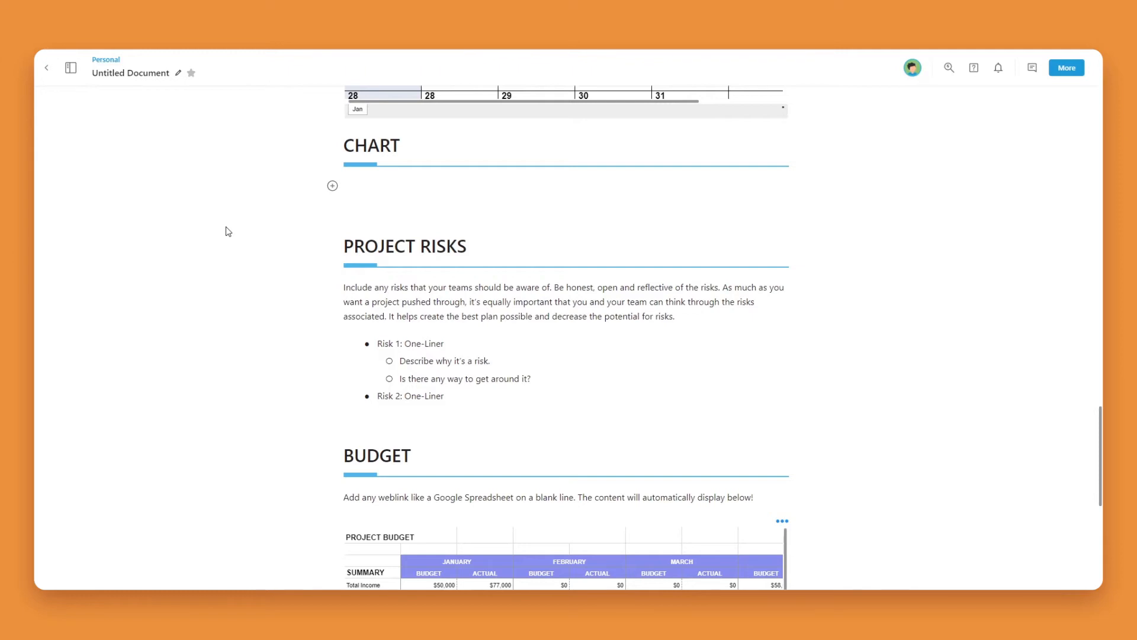
pyautogui.moveTo(283, 227)
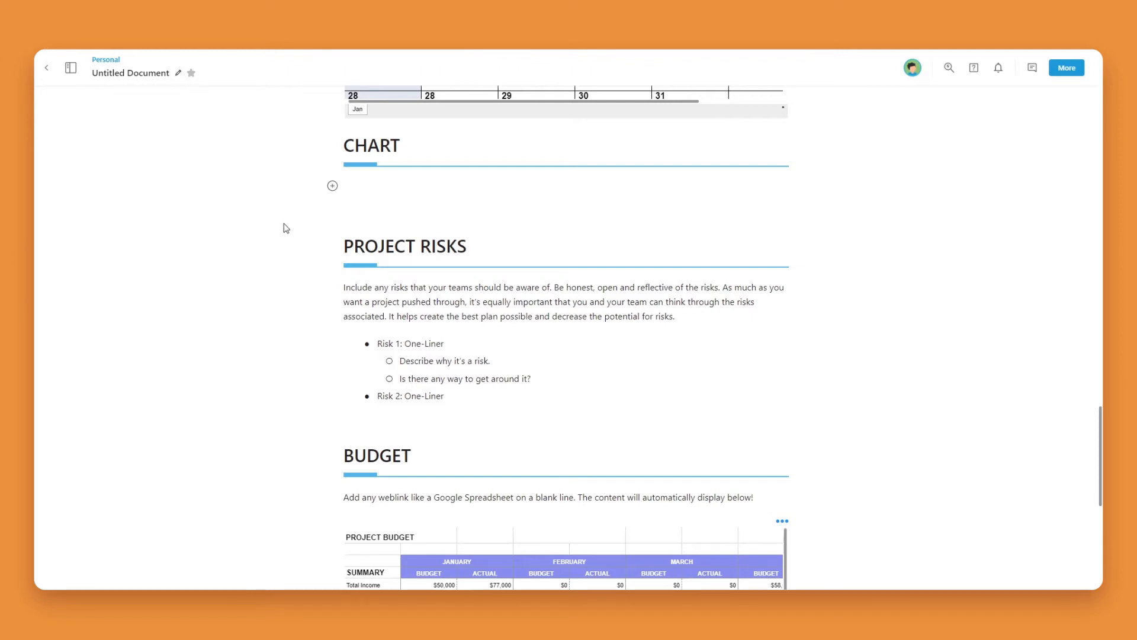